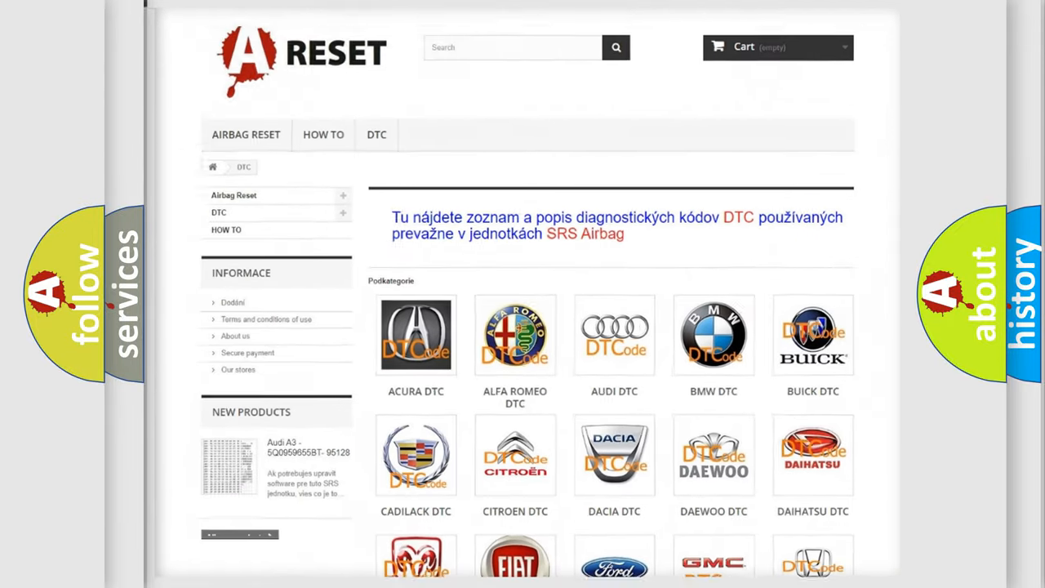
Step: Scroll the DTC category grid and open the Ford DTC code list
scroll(down, 3)
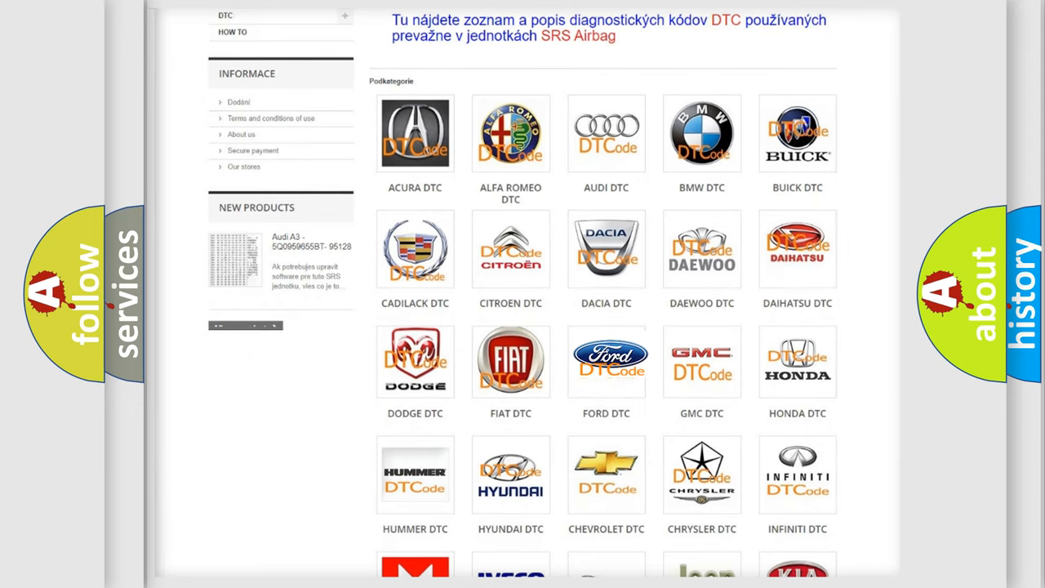
click(605, 361)
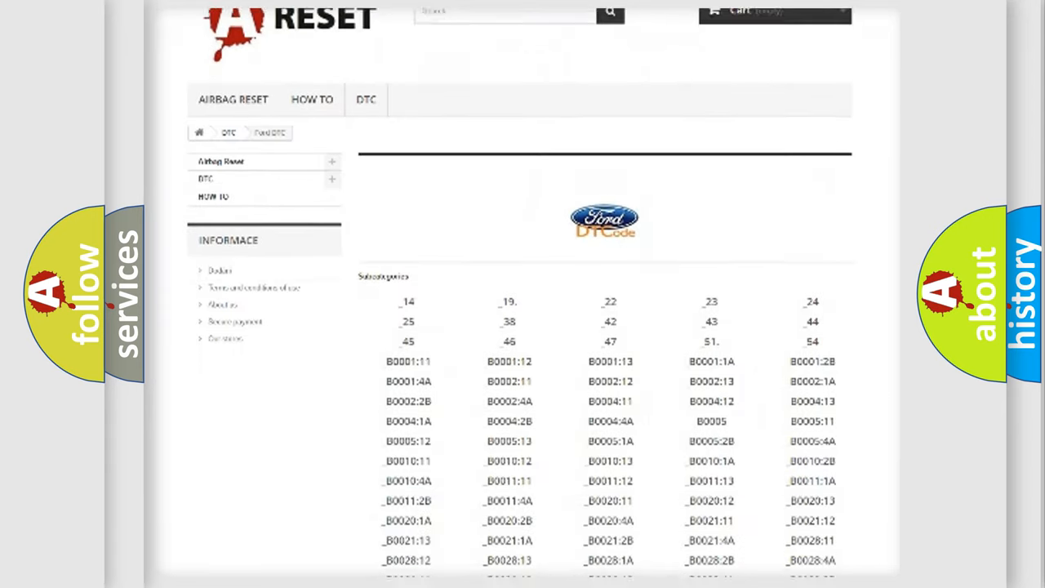
Step: Scroll the Ford code list toward U0232:00 (Throttle Actuation Potentiometer Sign.2 Signal Too High)
scroll(down, 3)
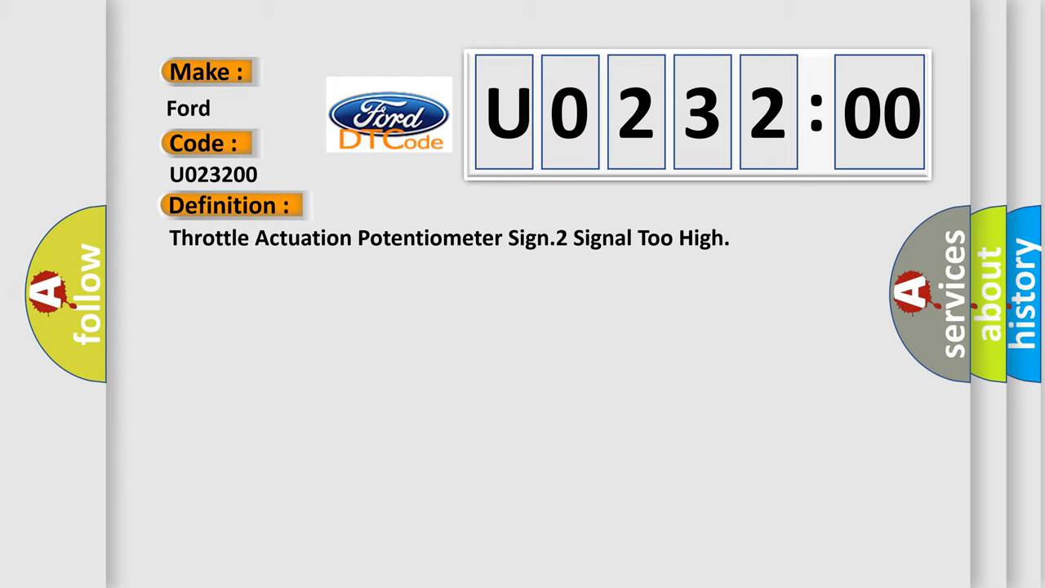
Step: Show the U0232:00 description and scroll to its cruise control steering column switch note
click(424, 205)
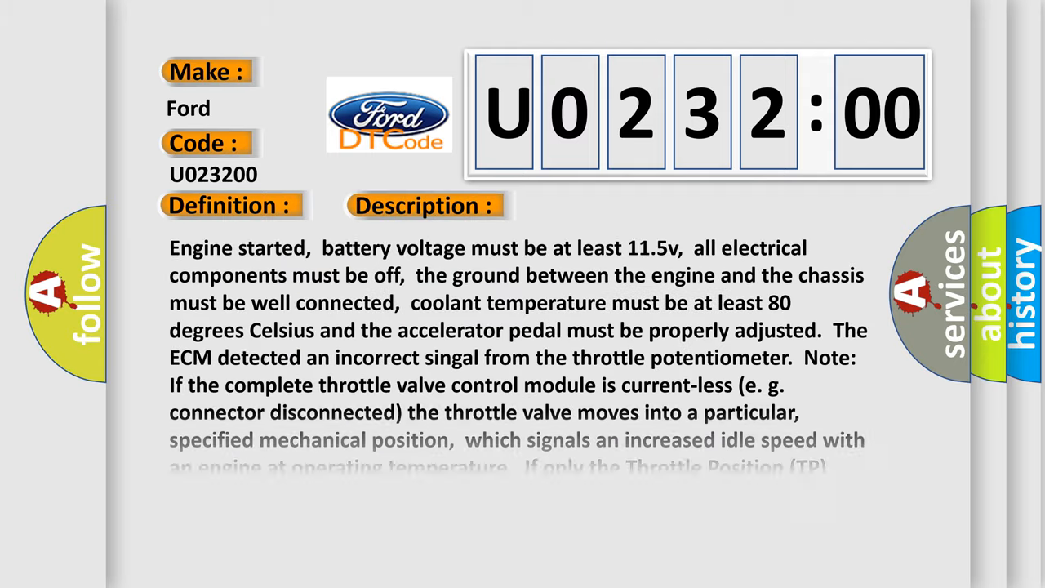
scroll(down, 3)
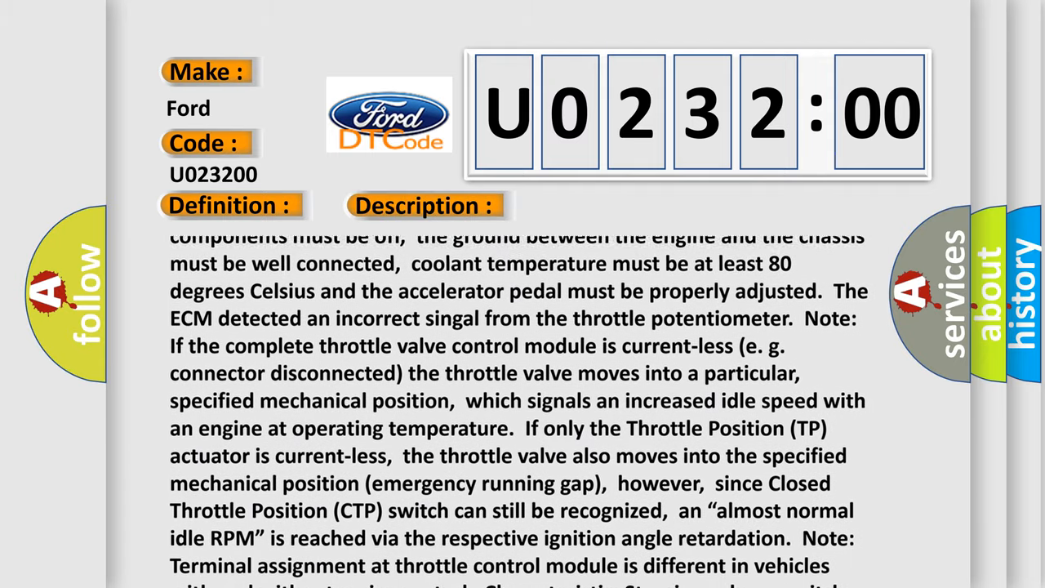
scroll(down, 3)
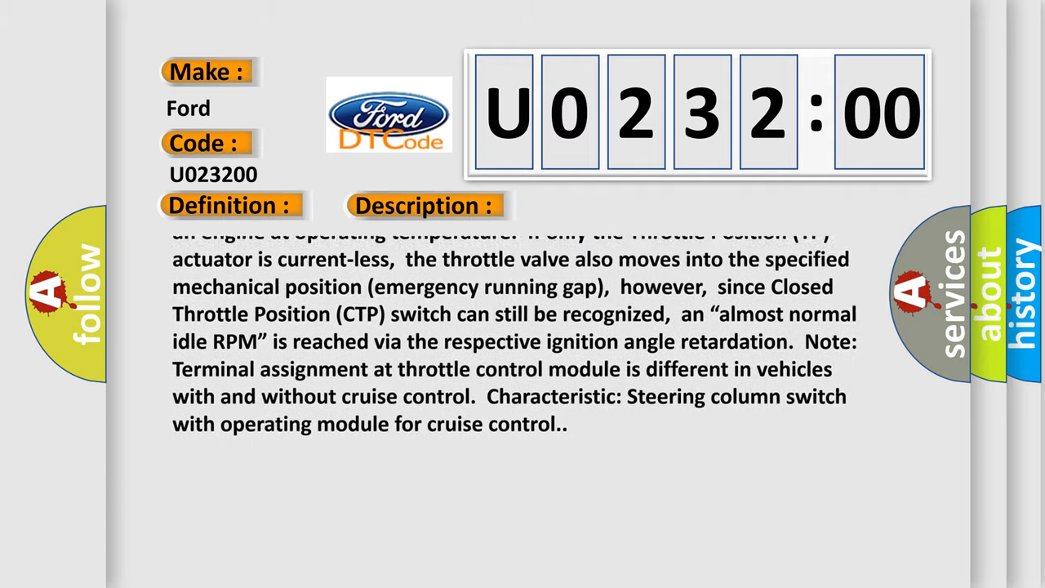